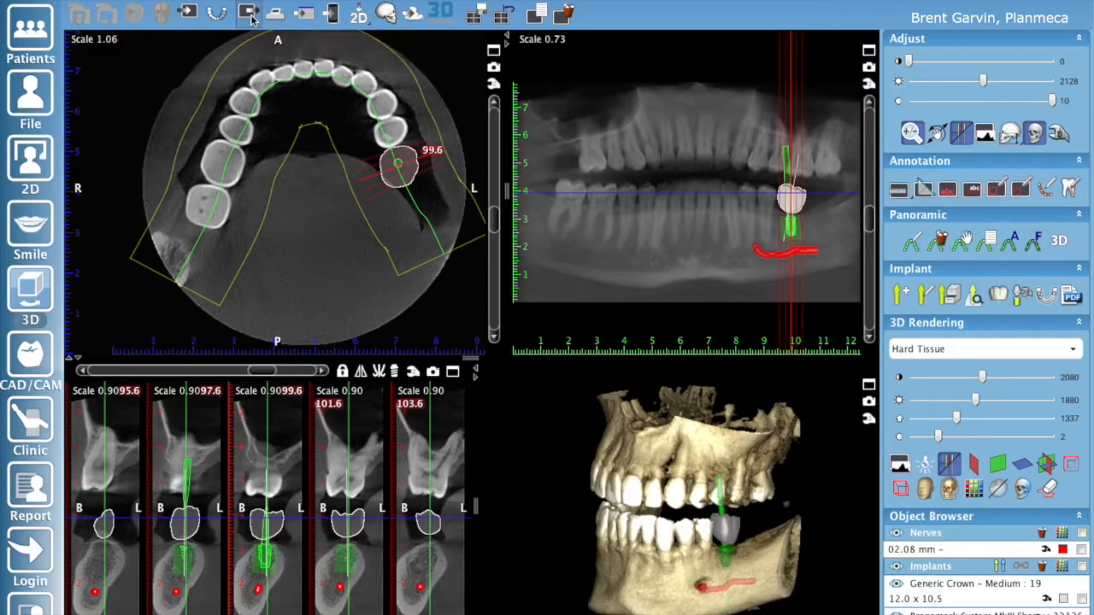
Bring up the 3D Export settings with single-frame DICOM, nerves and implants included
{"action": "left_click", "coordinate": [251, 17]}
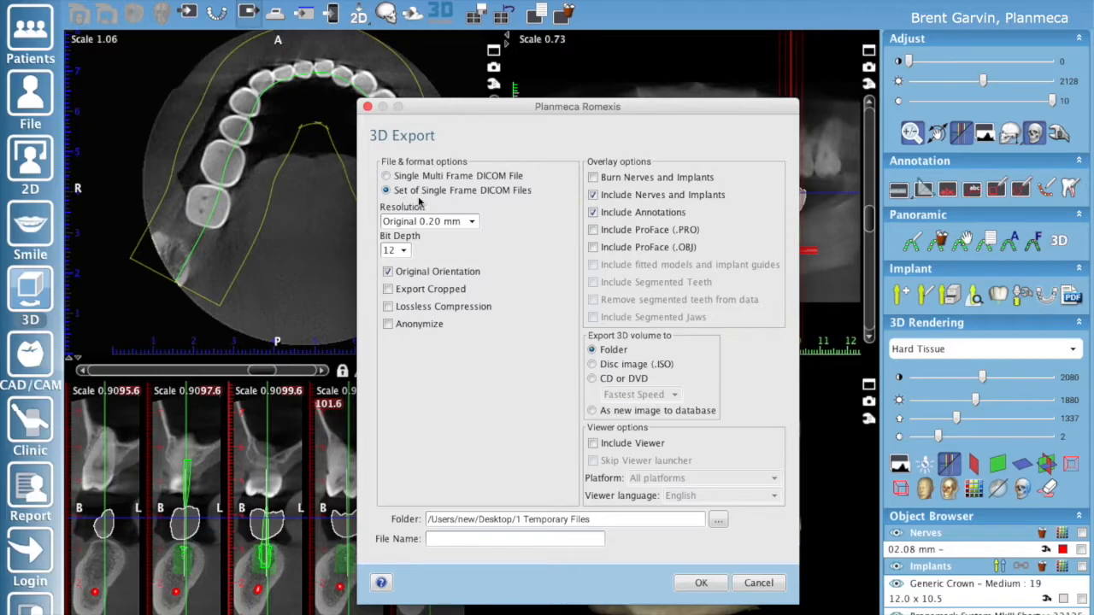
{"action": "mouse_move", "coordinate": [265, 605]}
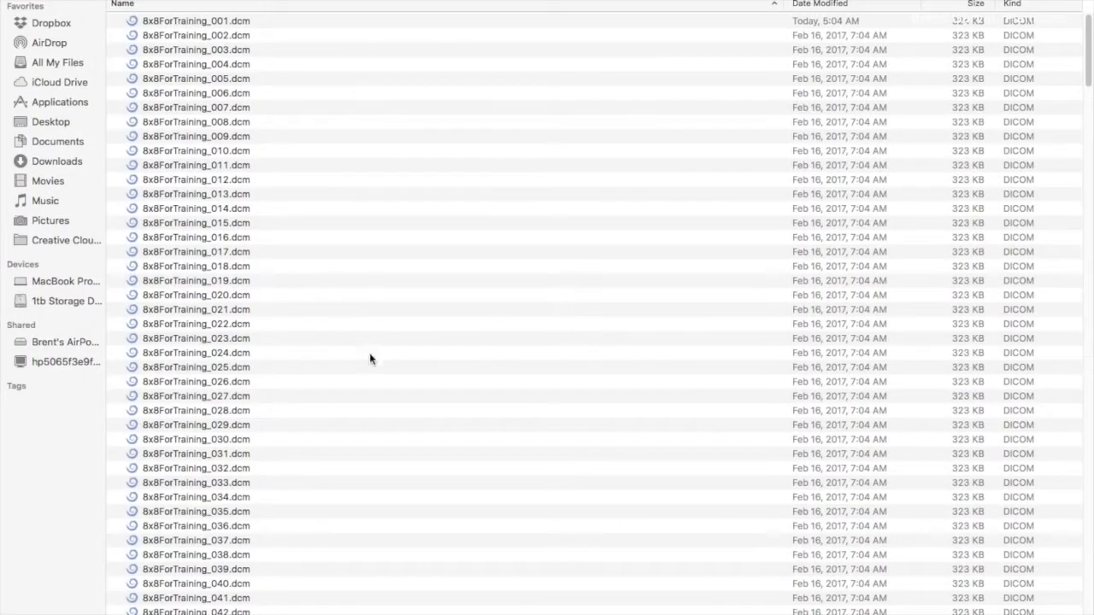
Review the single-frame .dcm list, then enter the 'Single Multi Frame - DICOM' folder
{"action": "scroll", "scroll_direction": "down", "scroll_amount": 3}
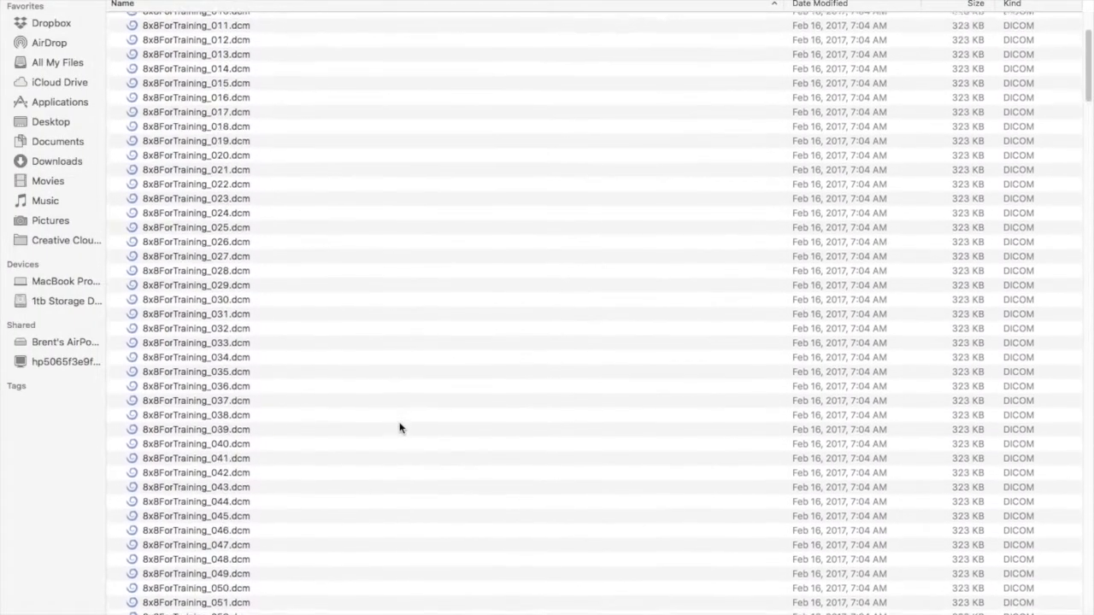
{"action": "scroll", "scroll_direction": "down", "scroll_amount": 3}
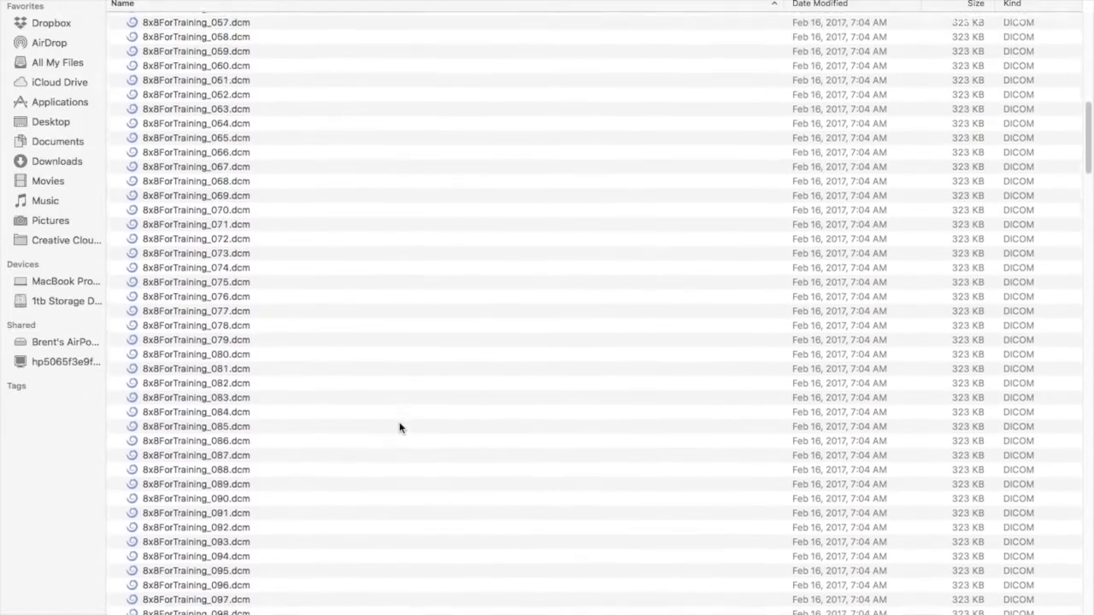
{"action": "scroll", "scroll_direction": "down", "scroll_amount": 3}
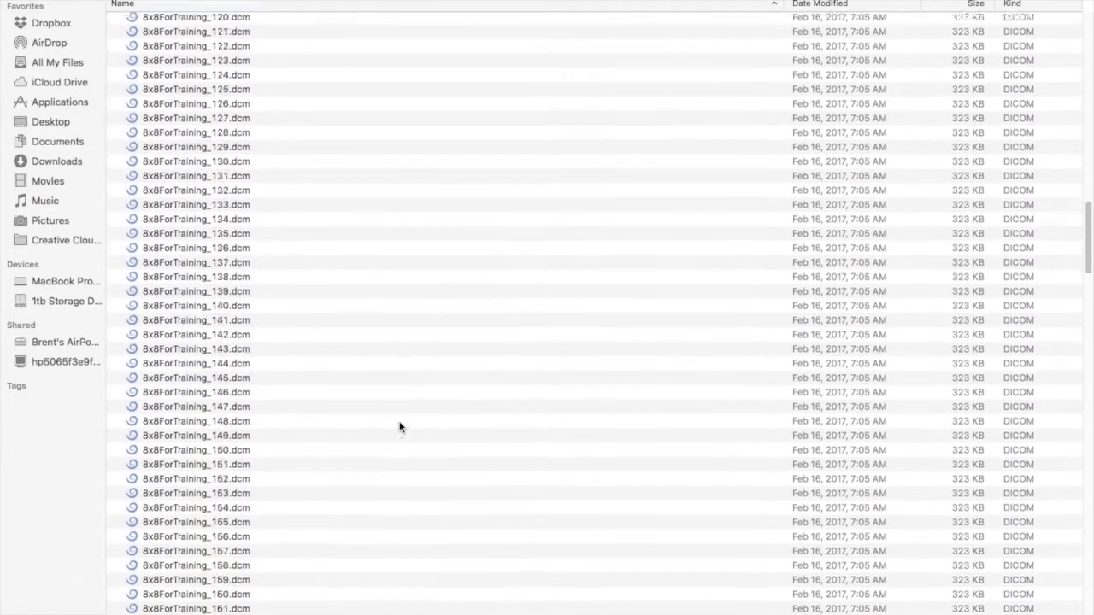
{"action": "scroll", "scroll_direction": "down", "scroll_amount": 3}
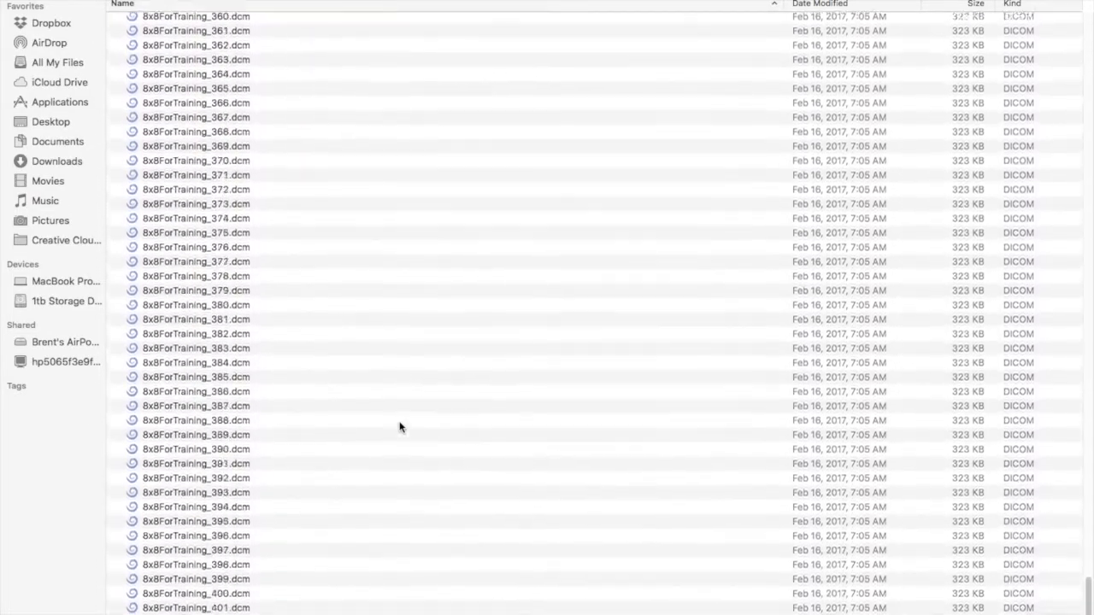
{"action": "scroll", "scroll_direction": "up", "scroll_amount": 3}
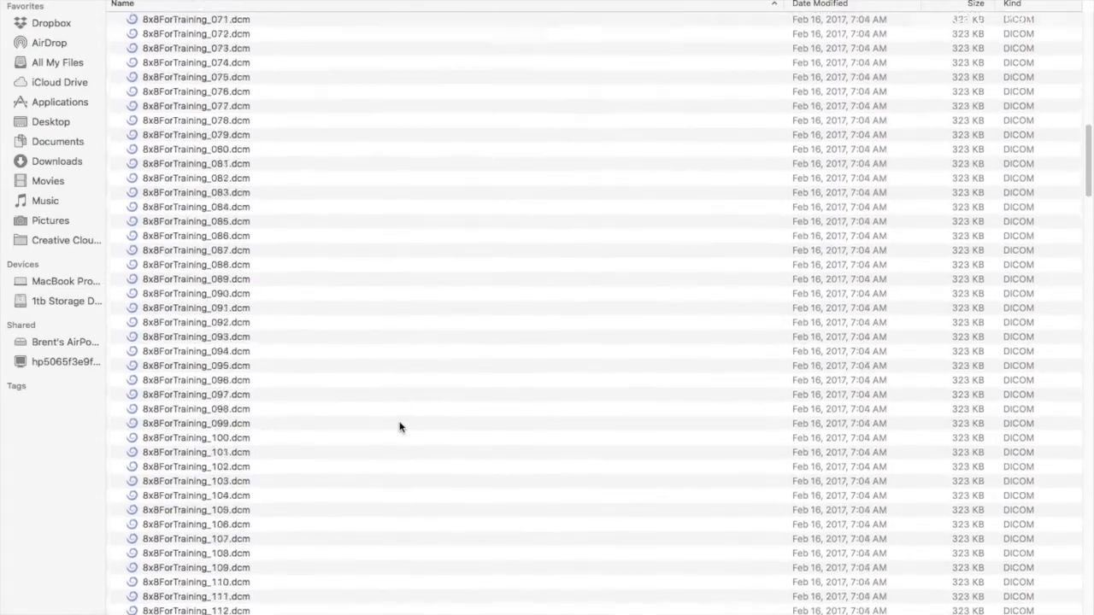
{"action": "scroll", "scroll_direction": "up", "scroll_amount": 3}
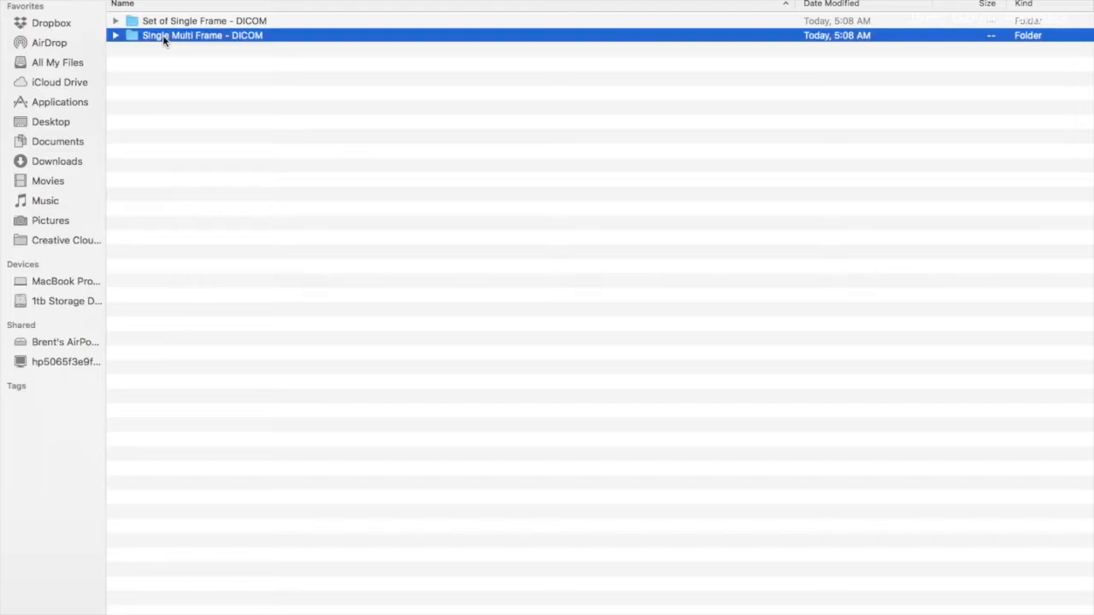
{"action": "double_click", "coordinate": [172, 38]}
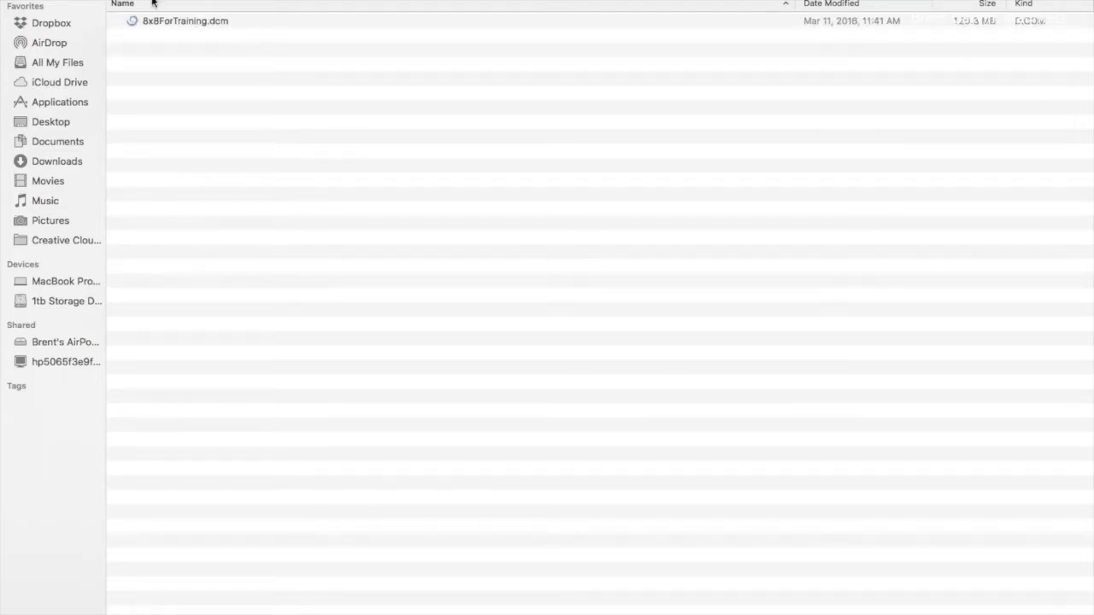
{"action": "mouse_move", "coordinate": [202, 51]}
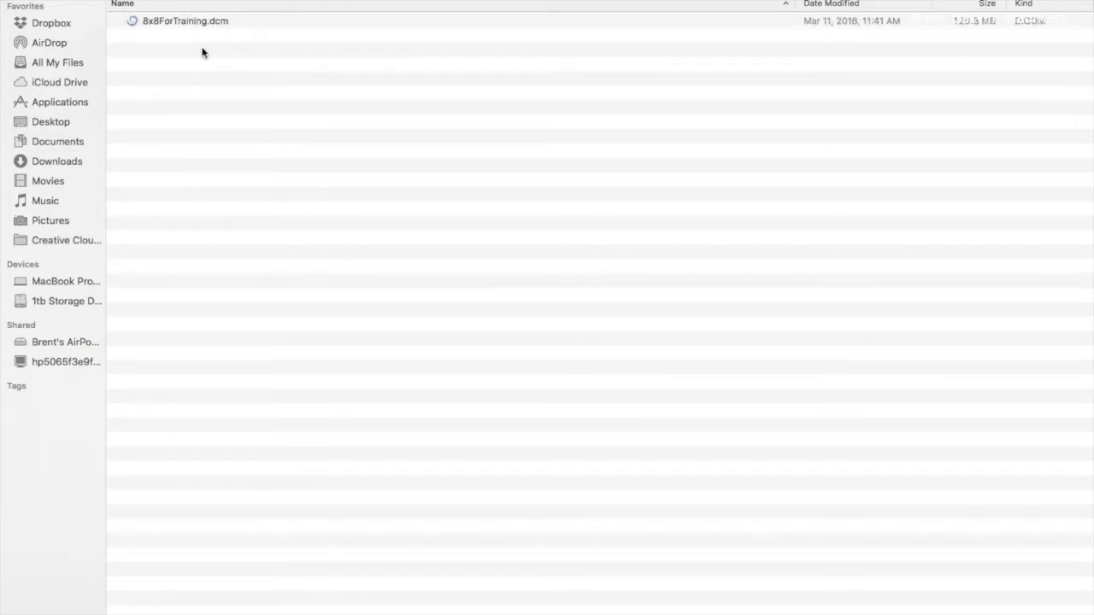
{"action": "mouse_move", "coordinate": [344, 431]}
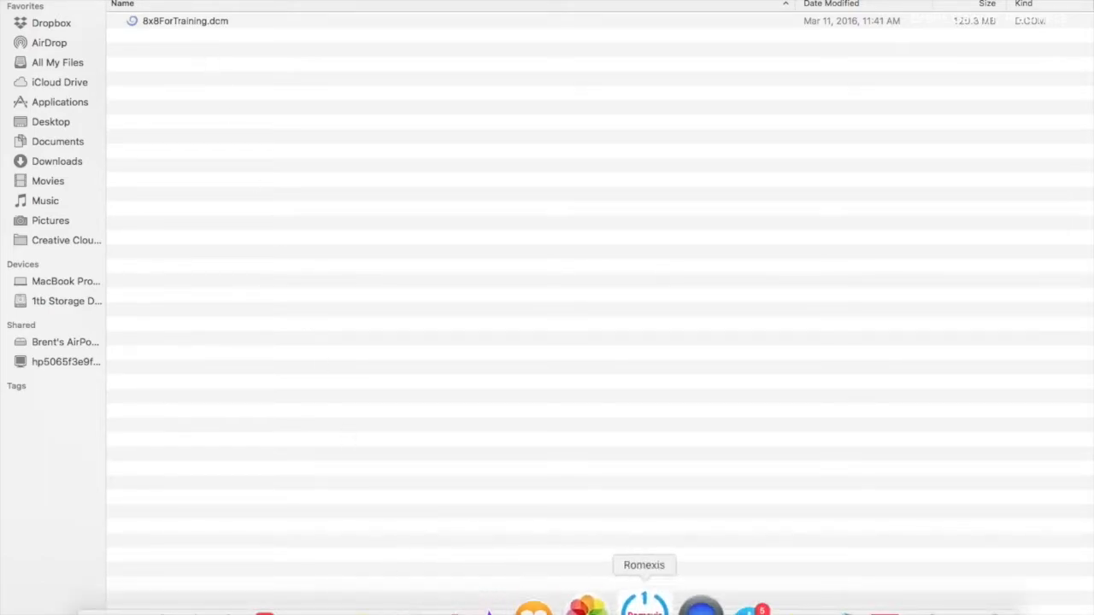
Switch back to Romexis from the Dock so the 3D Export settings are in front
{"action": "left_click", "coordinate": [644, 602]}
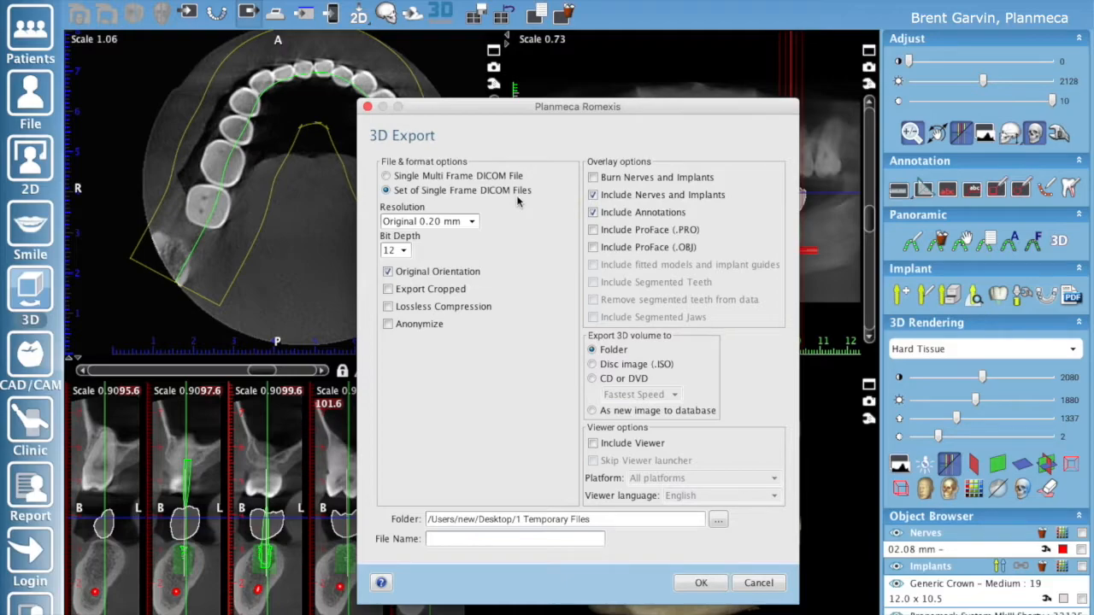
{"action": "mouse_move", "coordinate": [487, 340]}
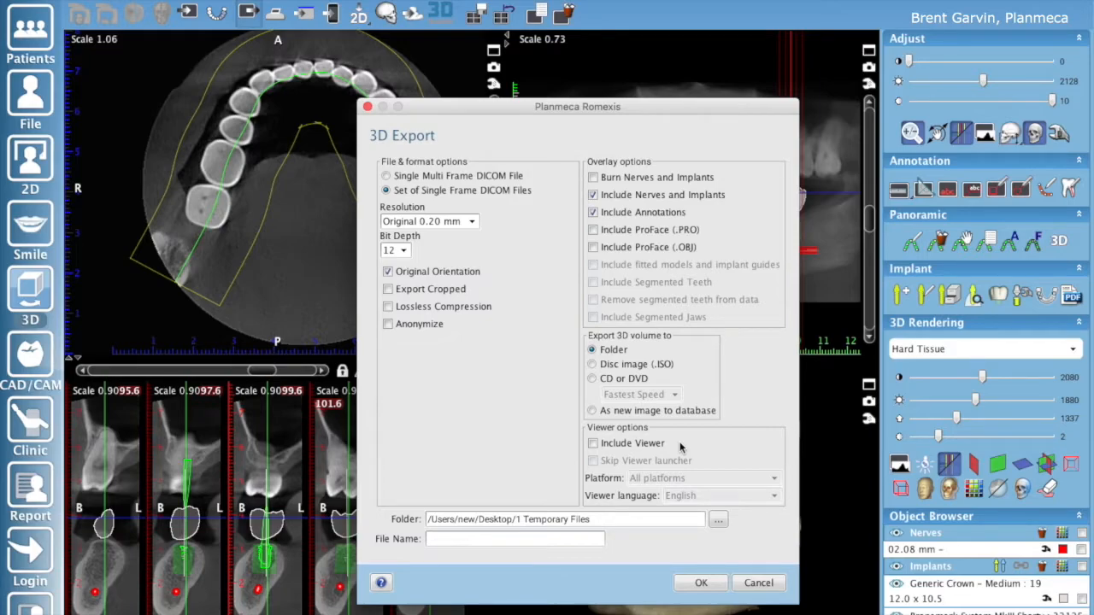
{"action": "mouse_move", "coordinate": [690, 451]}
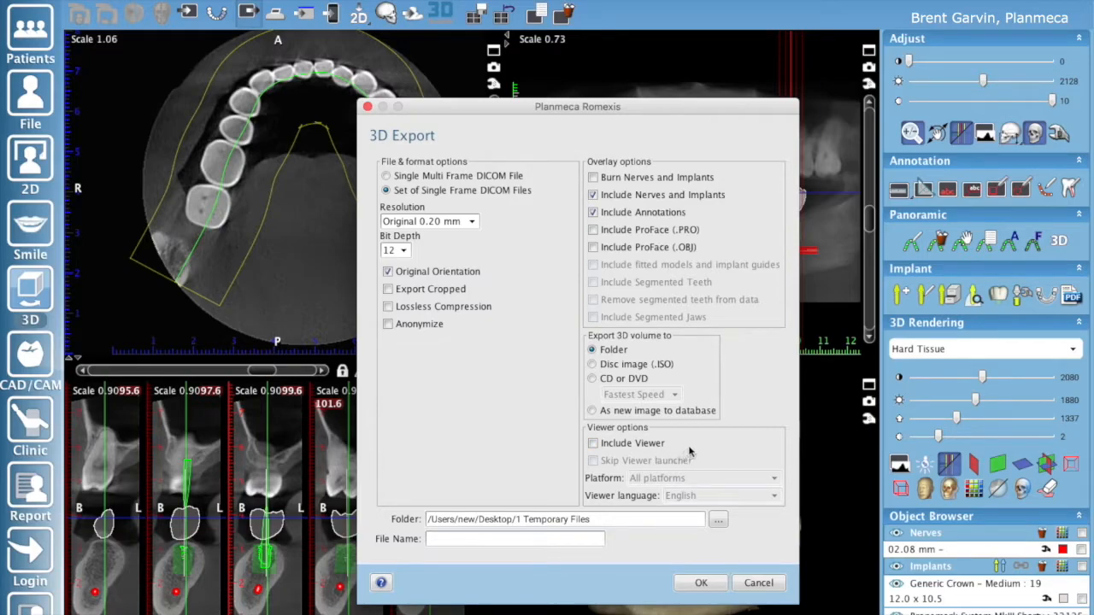
{"action": "mouse_move", "coordinate": [745, 506]}
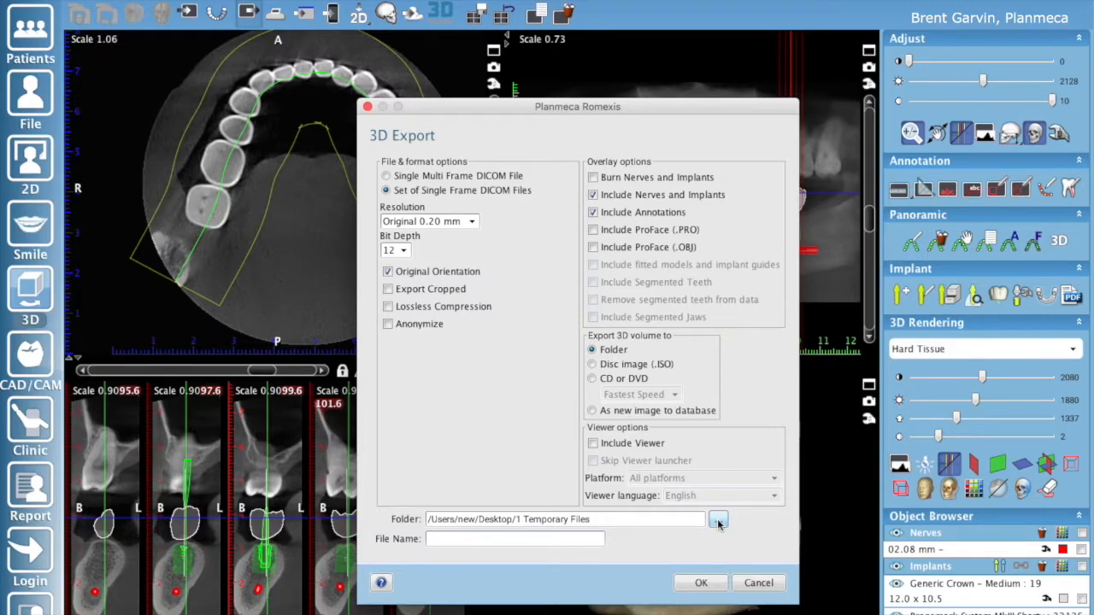
Cancel the 3D Export, returning to the implant planning views without exporting
{"action": "left_click", "coordinate": [514, 540]}
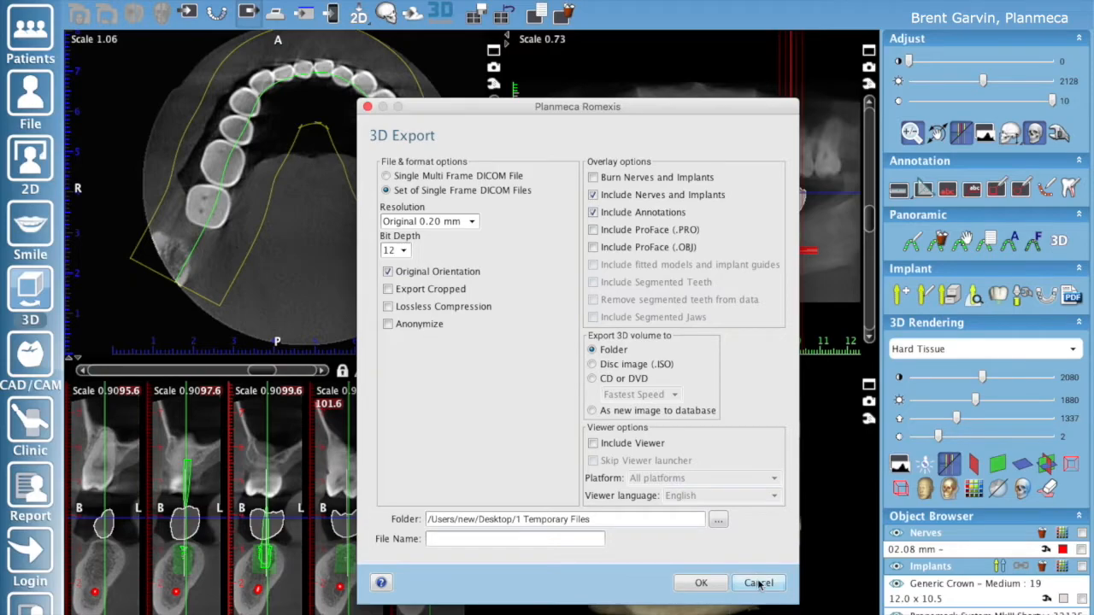
{"action": "left_click", "coordinate": [759, 583]}
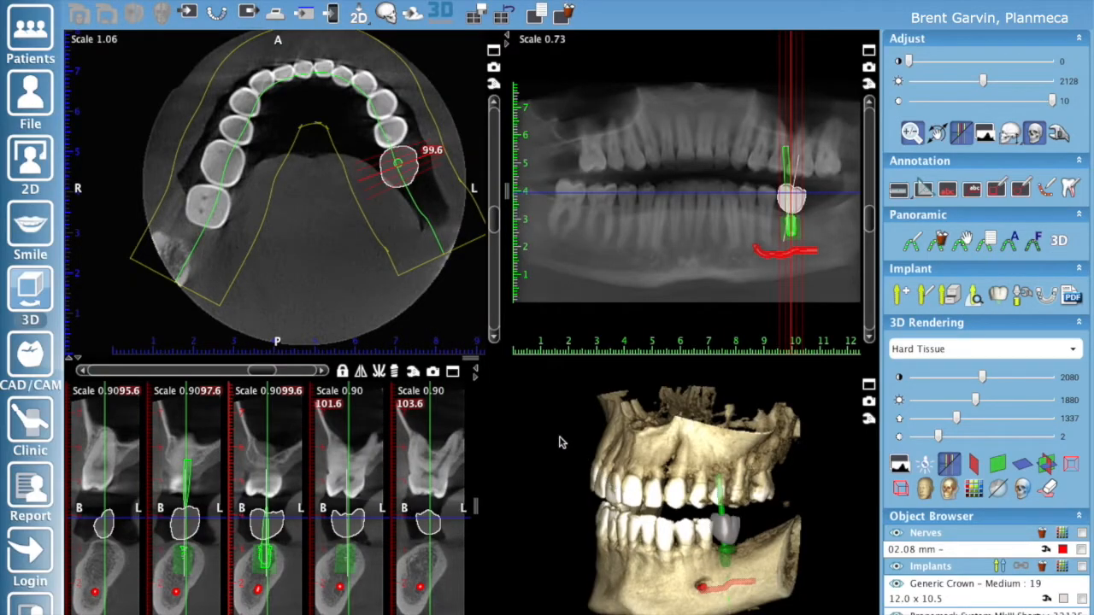